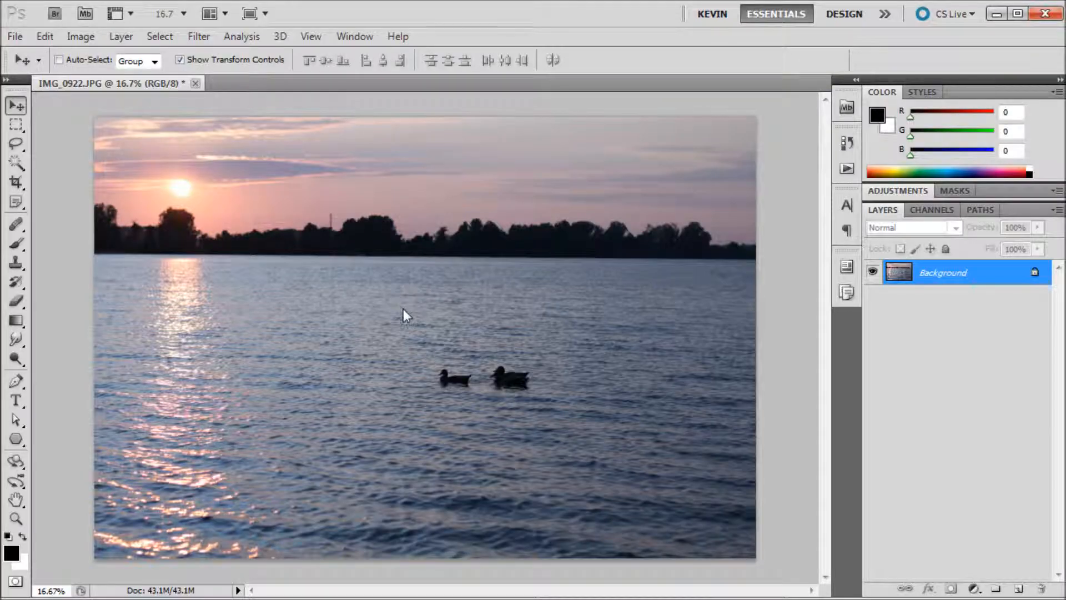
pyautogui.moveTo(361, 389)
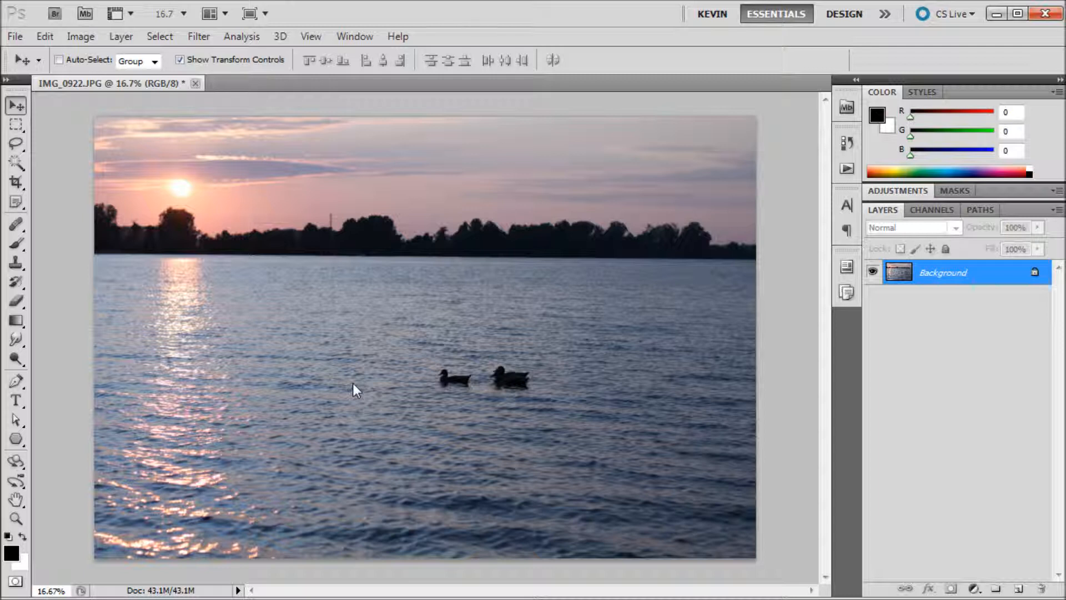
pyautogui.moveTo(501, 390)
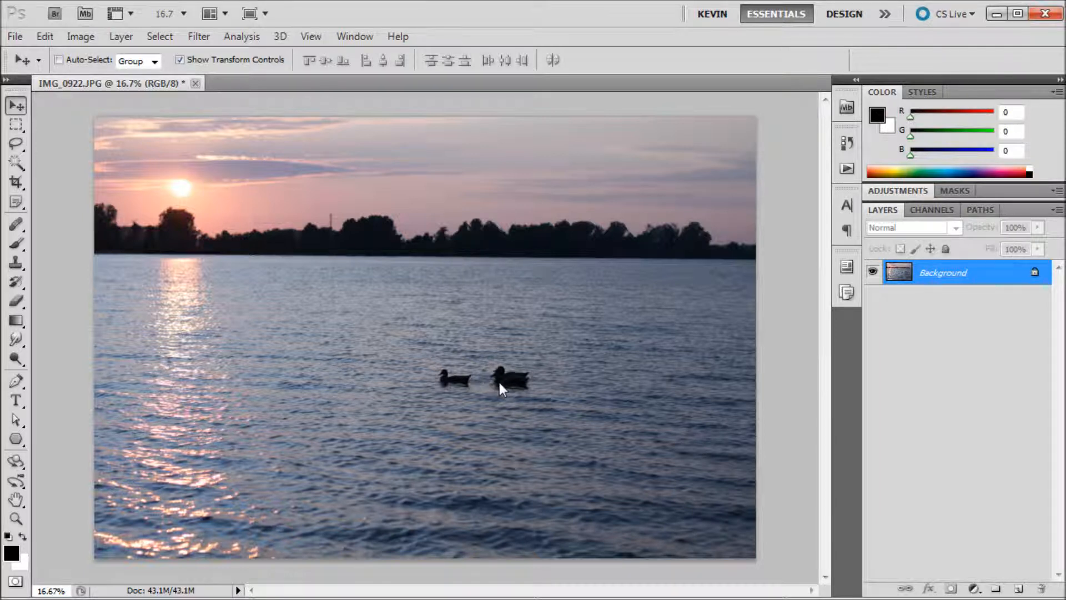
pyautogui.moveTo(487, 420)
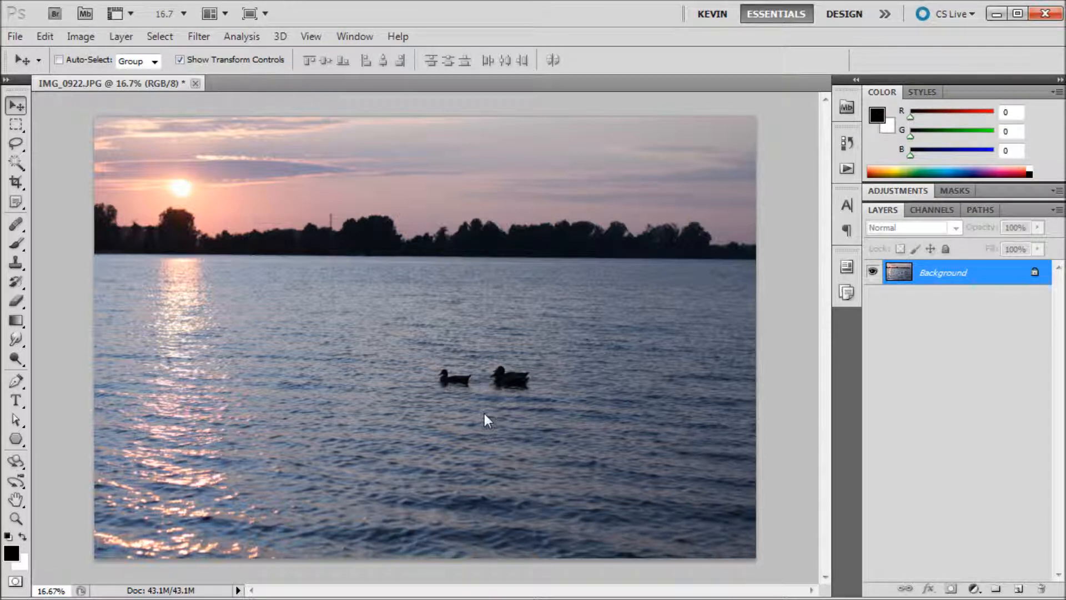
# Step: Activate the Clone Stamp tool in the toolbar
pyautogui.click(16, 264)
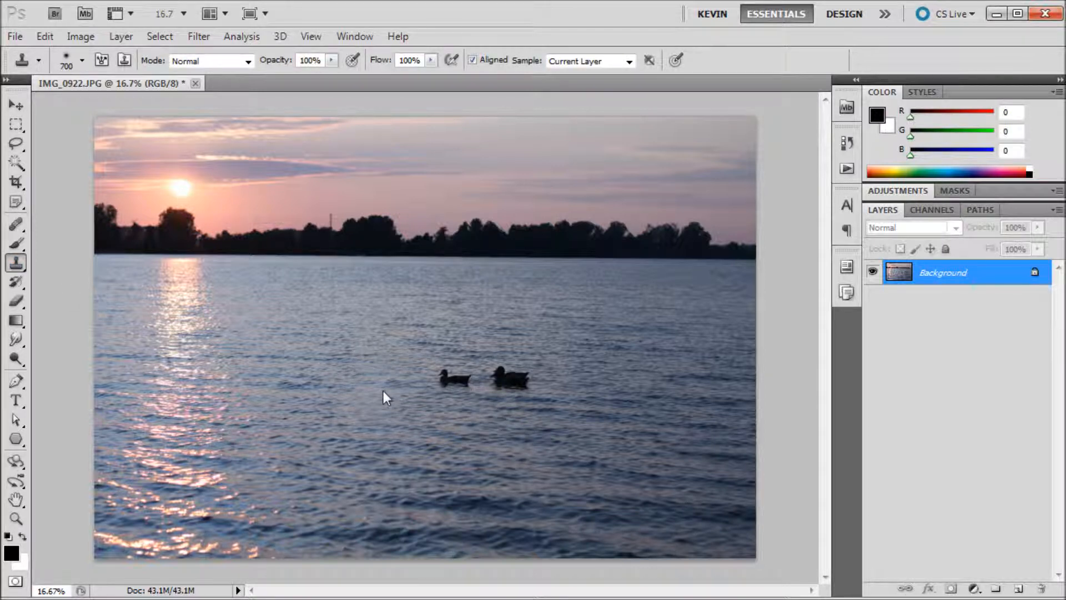
pyautogui.moveTo(358, 403)
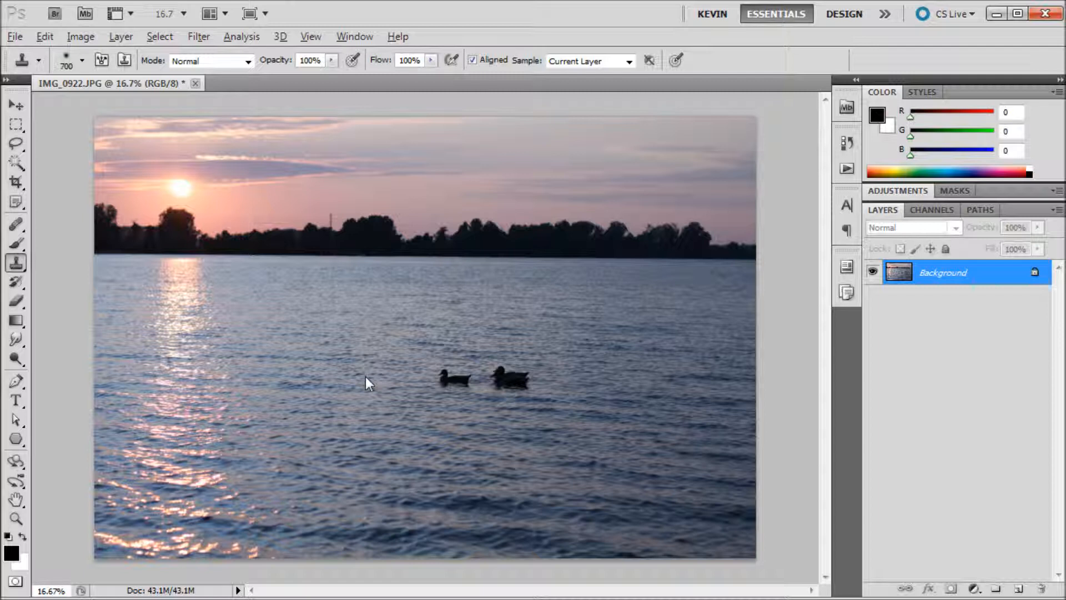
pyautogui.moveTo(360, 376)
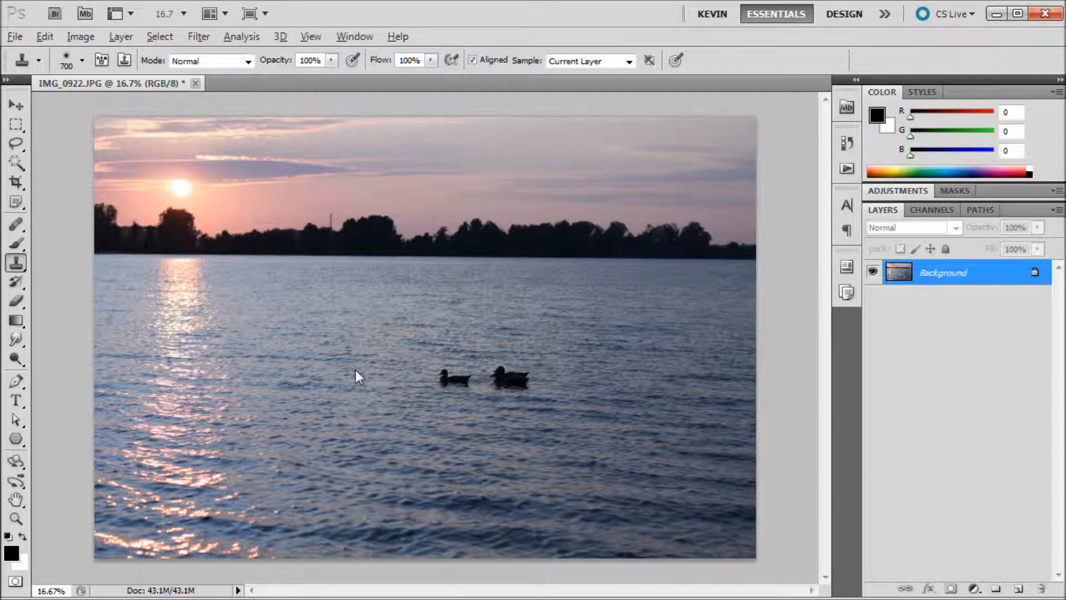
# Step: Clone water over the left duck, then over the remaining duck
pyautogui.click(454, 385)
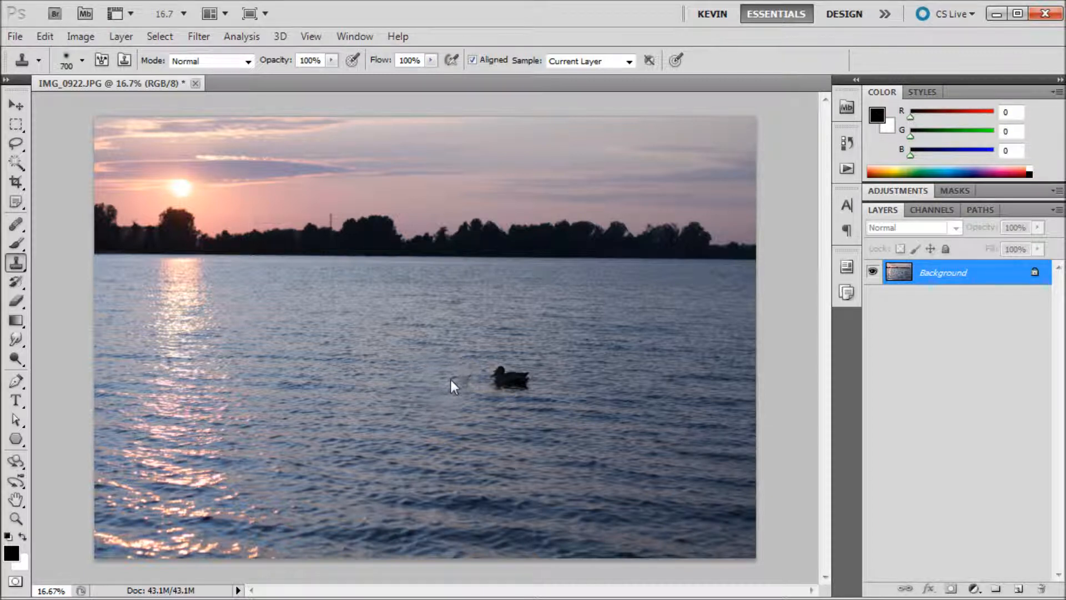
pyautogui.click(507, 378)
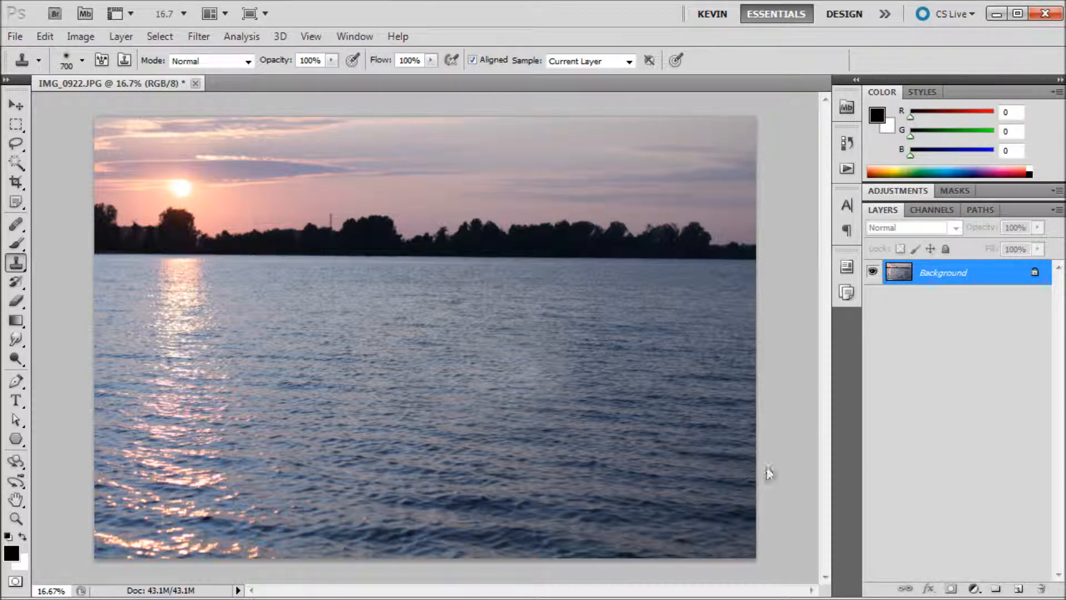
pyautogui.moveTo(673, 417)
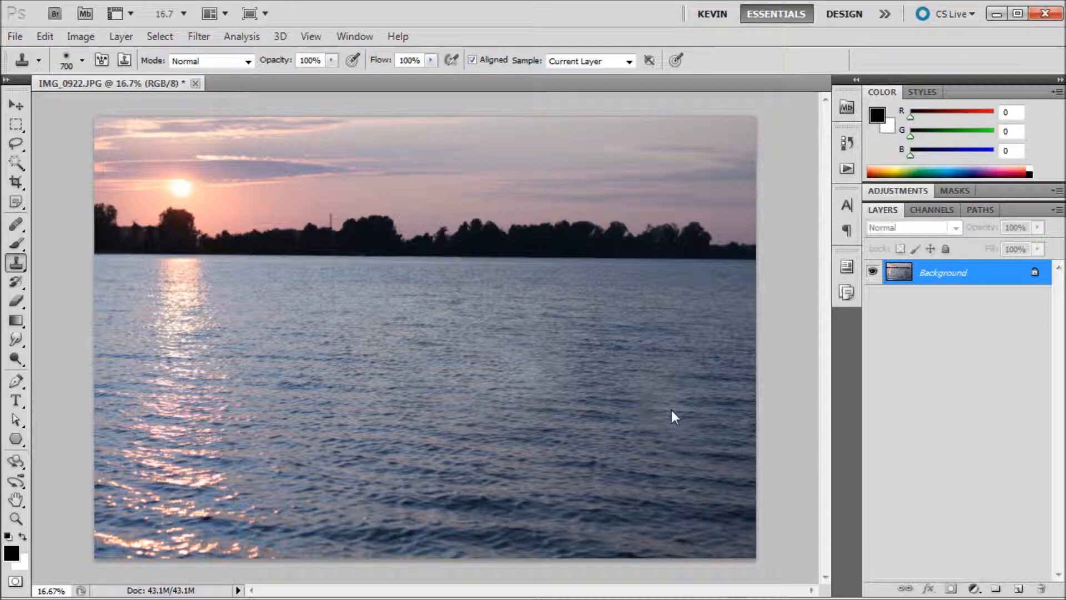
pyautogui.moveTo(836, 130)
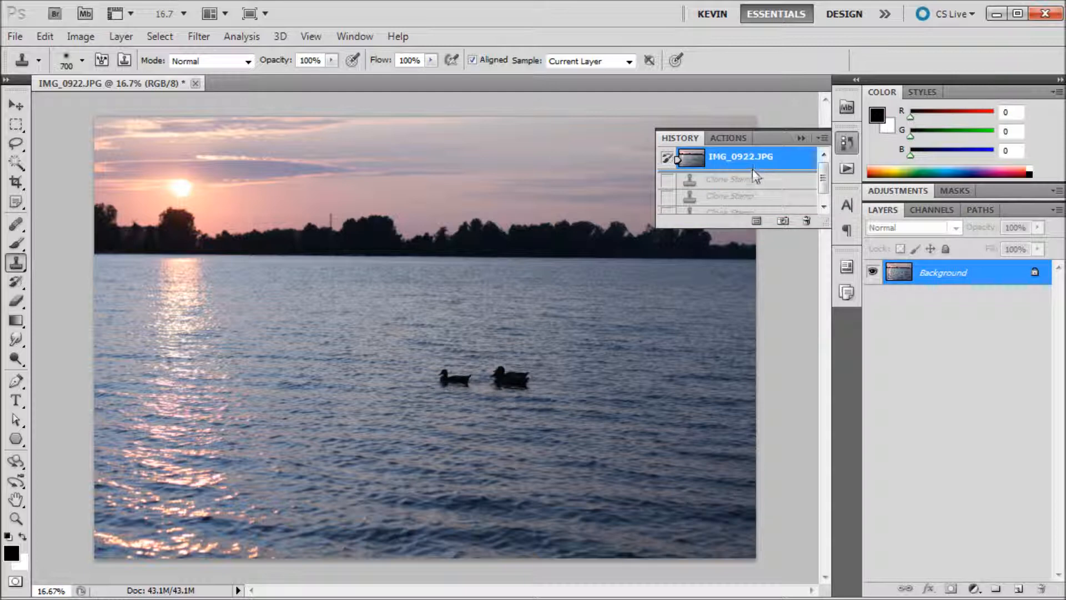
# Step: Return the History panel to the latest duck-free Clone Stamp state
pyautogui.click(728, 211)
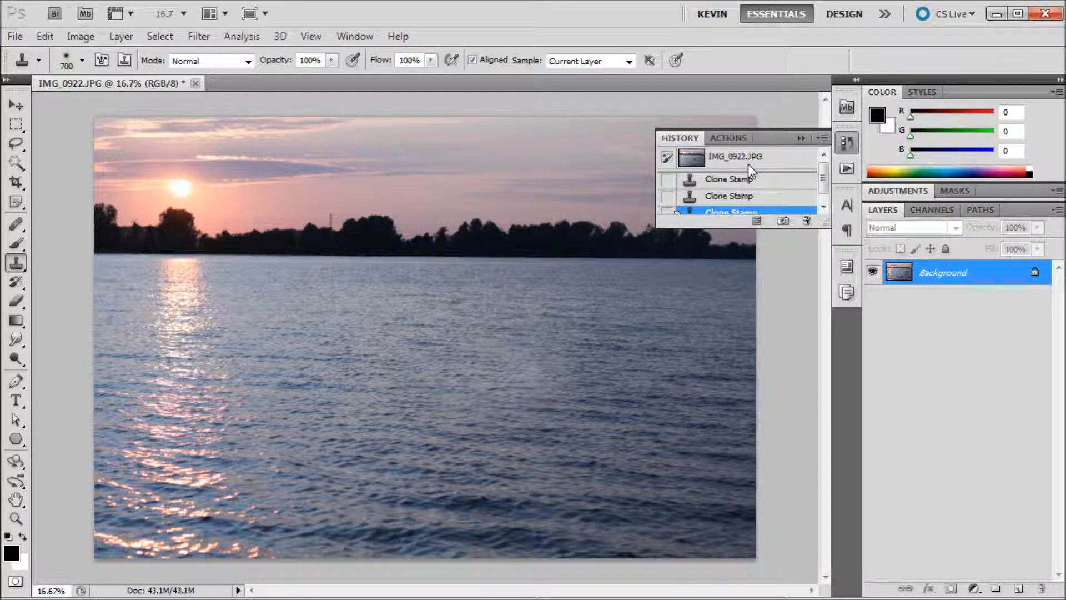